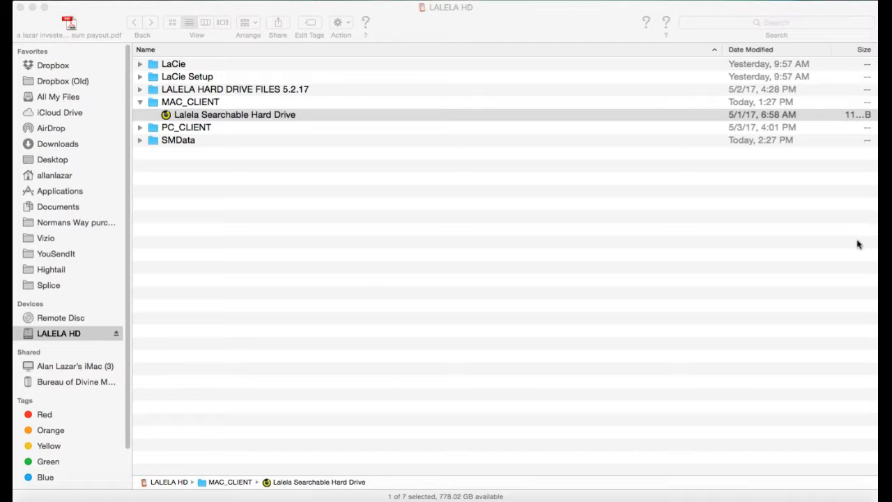
{"action": "mouse_move", "coordinate": [205, 106]}
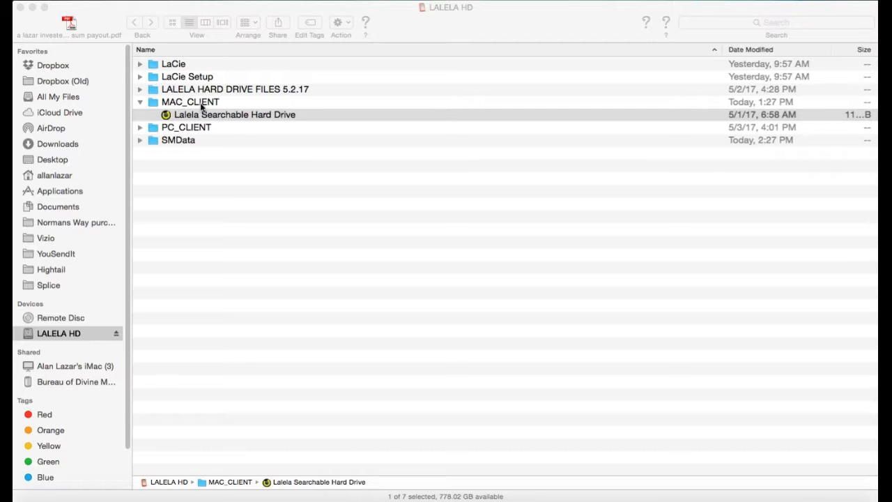
{"action": "mouse_move", "coordinate": [183, 127]}
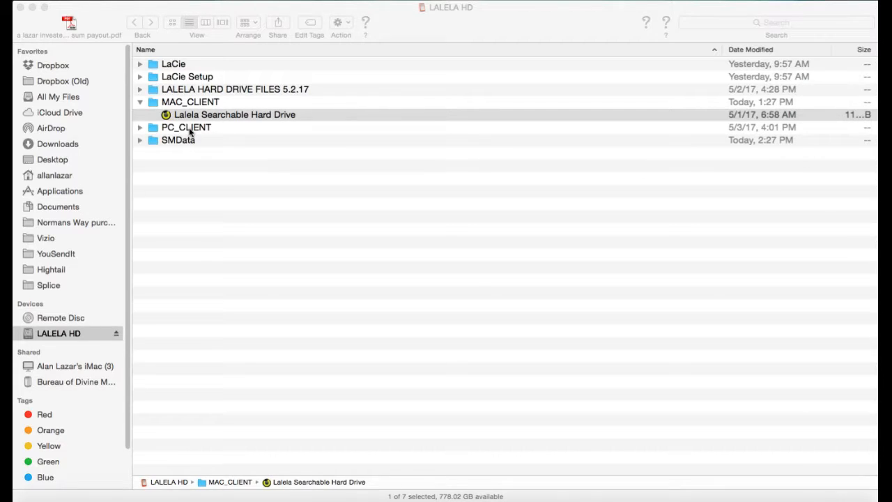
Launch the Lalela Searchable Hard Drive app from MAC_CLIENT on LALELA HD.
{"action": "left_click", "coordinate": [235, 114]}
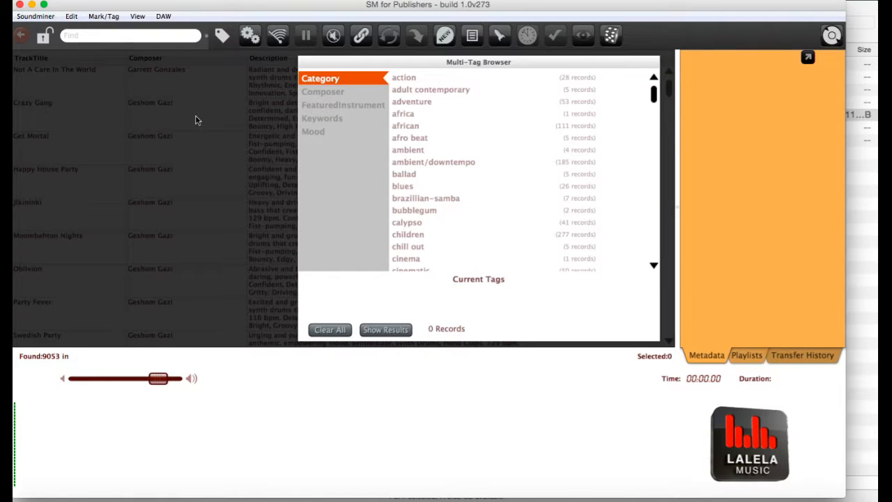
{"action": "mouse_move", "coordinate": [446, 62]}
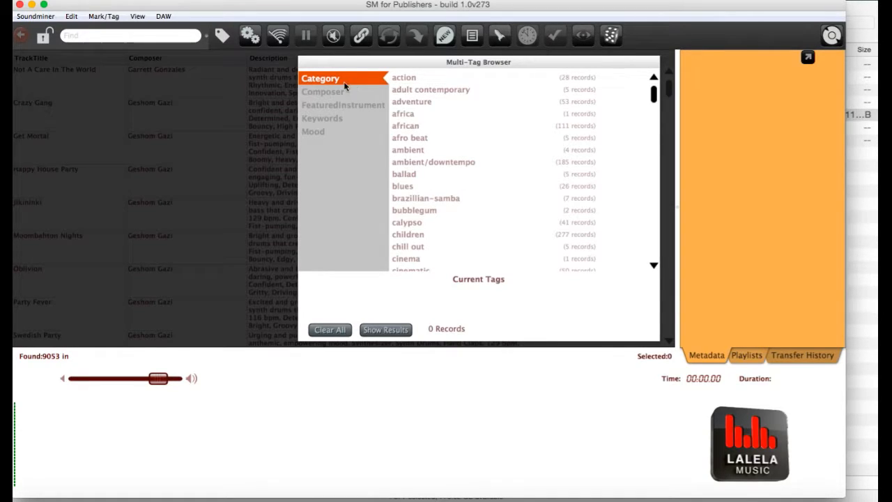
{"action": "mouse_move", "coordinate": [328, 91]}
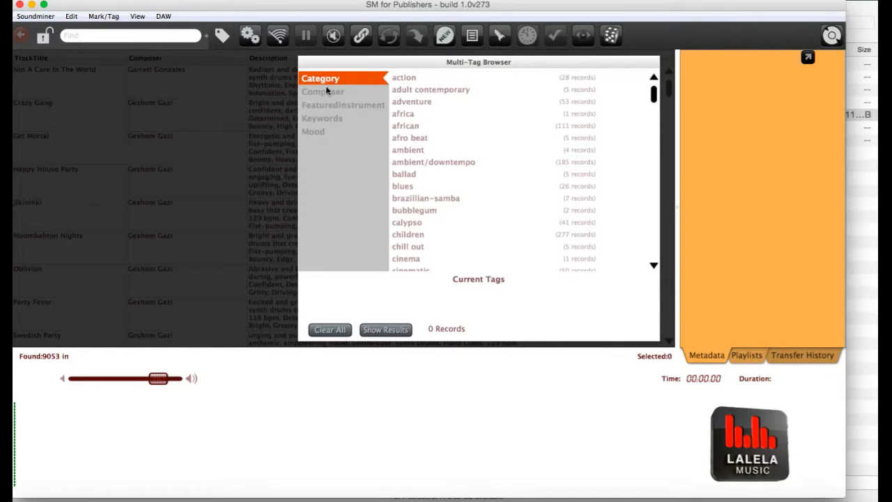
Browse the FeaturedInstrument, Keywords and Mood tag lists, returning to FeaturedInstrument.
{"action": "left_click", "coordinate": [343, 105]}
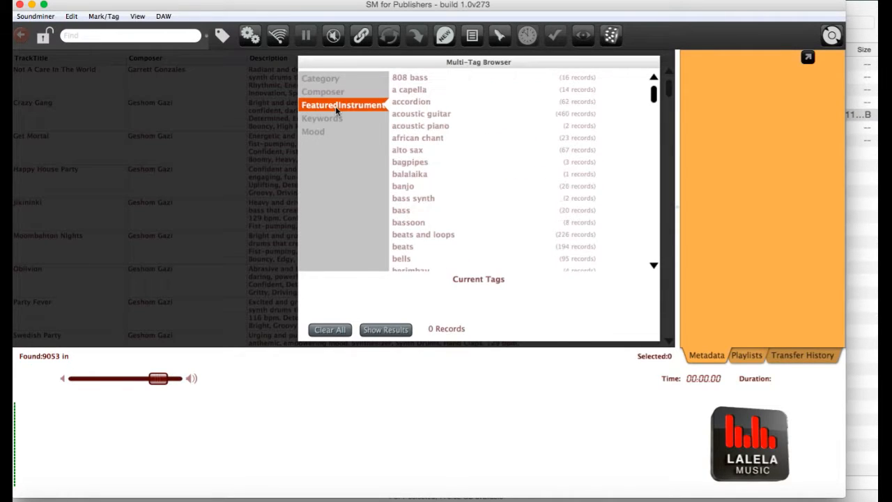
{"action": "scroll", "scroll_direction": "down", "scroll_amount": 3}
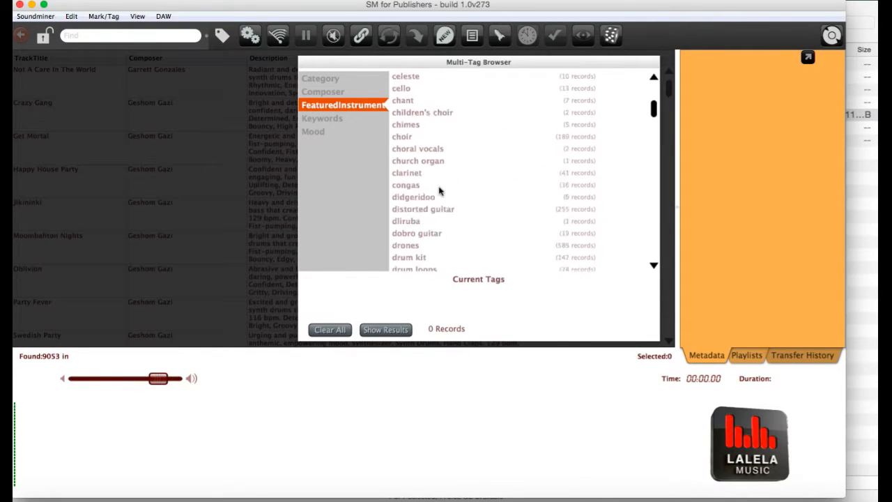
{"action": "scroll", "scroll_direction": "down", "scroll_amount": 3}
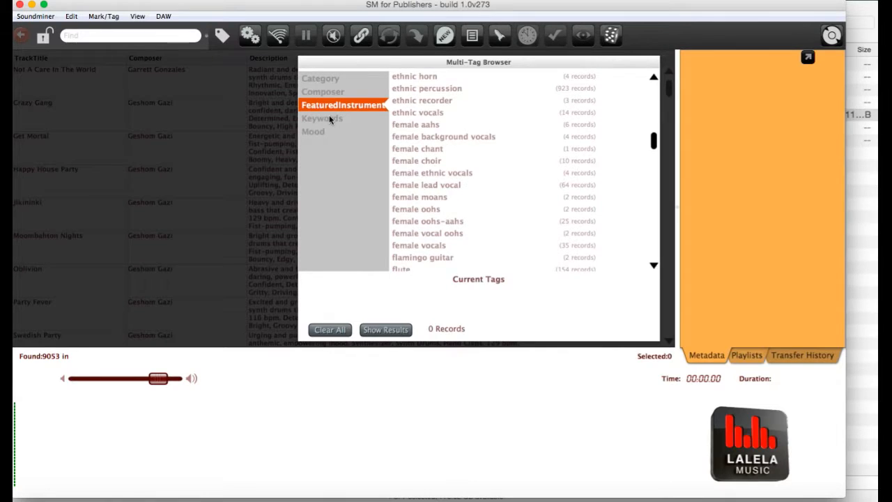
{"action": "left_click", "coordinate": [323, 118]}
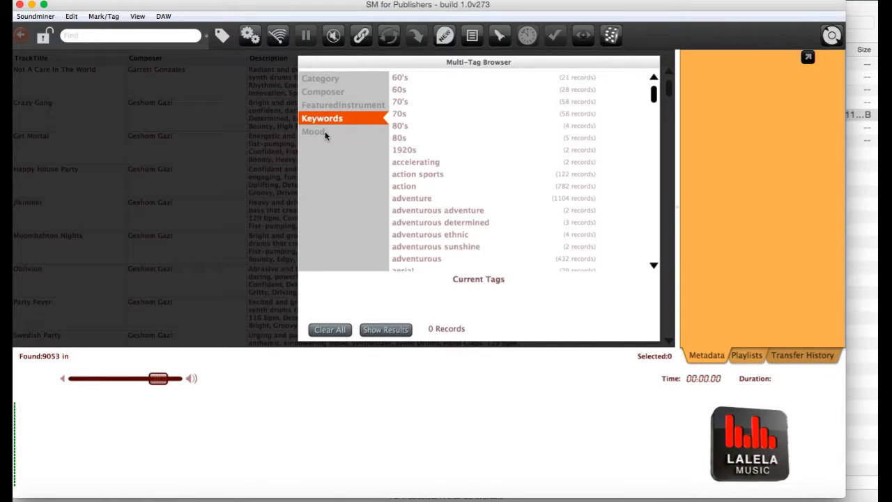
{"action": "left_click", "coordinate": [313, 131]}
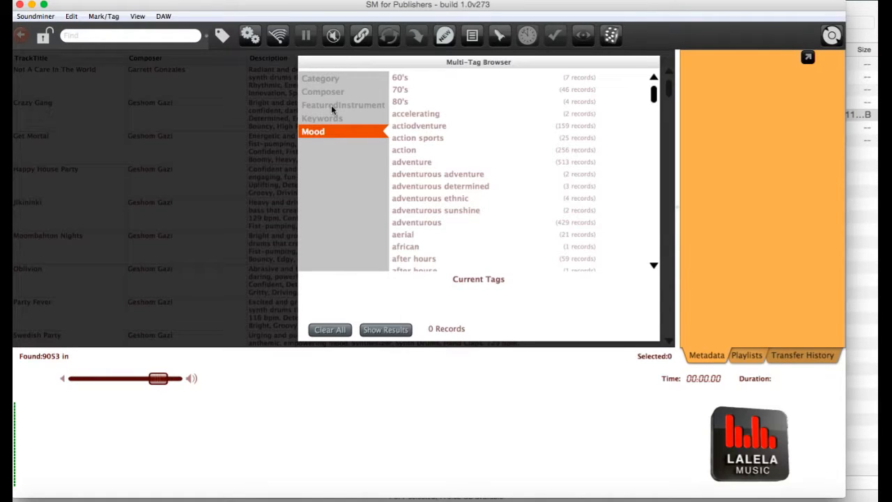
{"action": "left_click", "coordinate": [343, 104]}
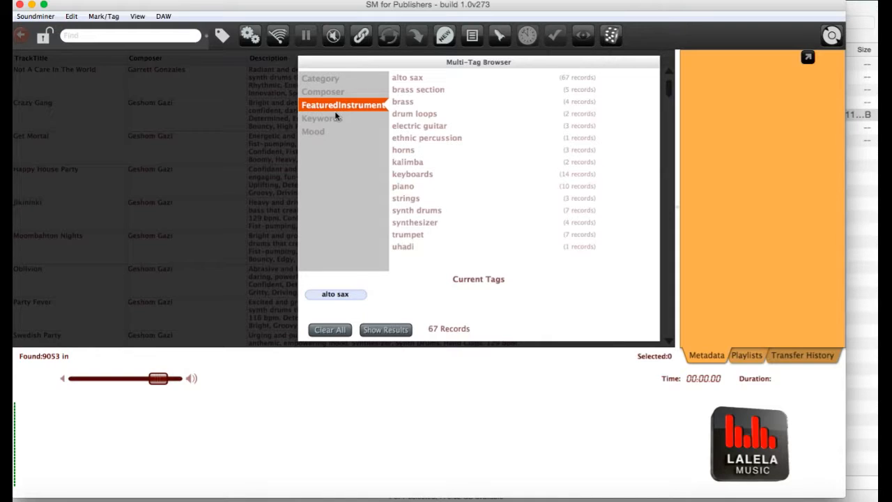
Add 'alto sax' from FeaturedInstrument to Current Tags, narrowing to 67 records.
{"action": "left_click", "coordinate": [322, 118]}
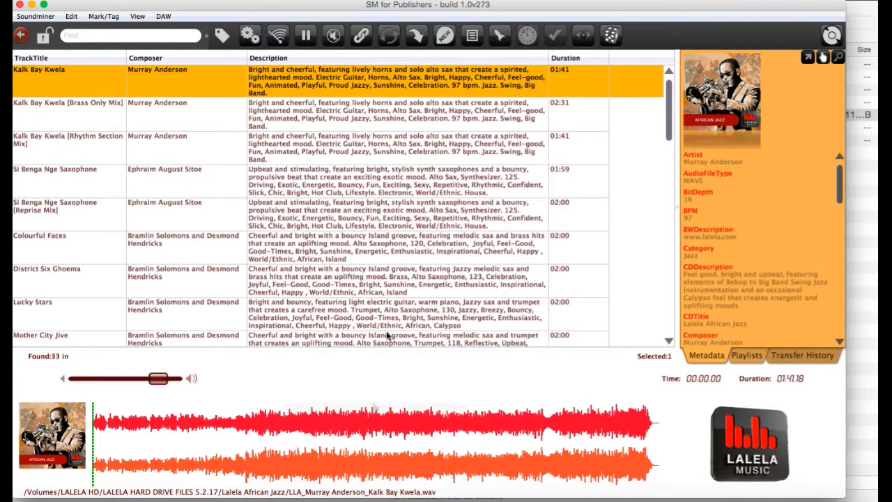
{"action": "mouse_move", "coordinate": [387, 335]}
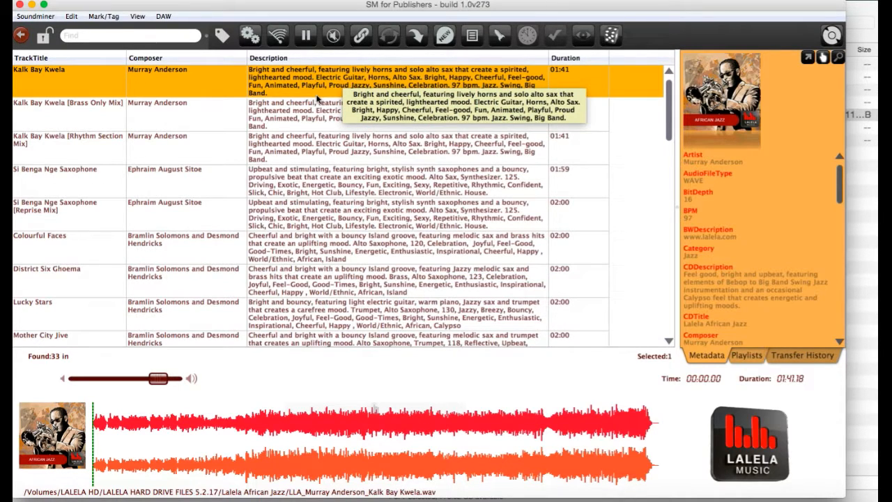
Preview Kalk Bay Kwela, jump ahead in the waveform, and toggle auto-play on and off.
{"action": "left_click", "coordinate": [305, 35]}
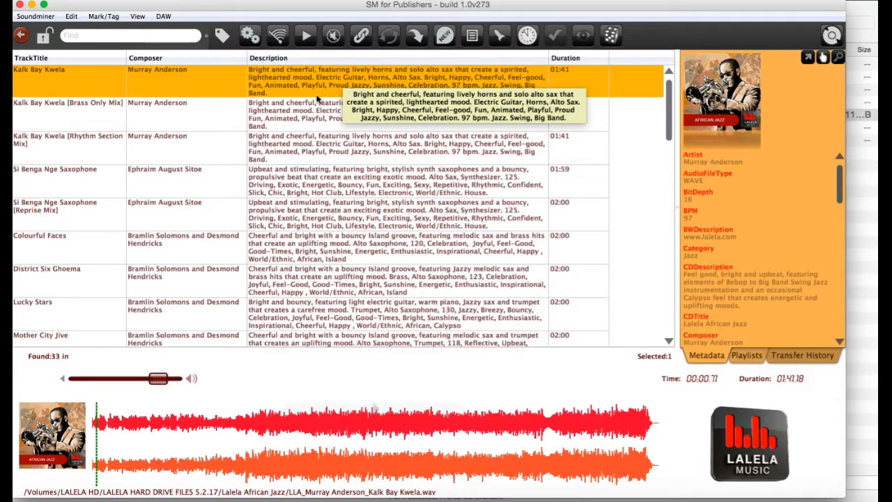
{"action": "left_click", "coordinate": [306, 36]}
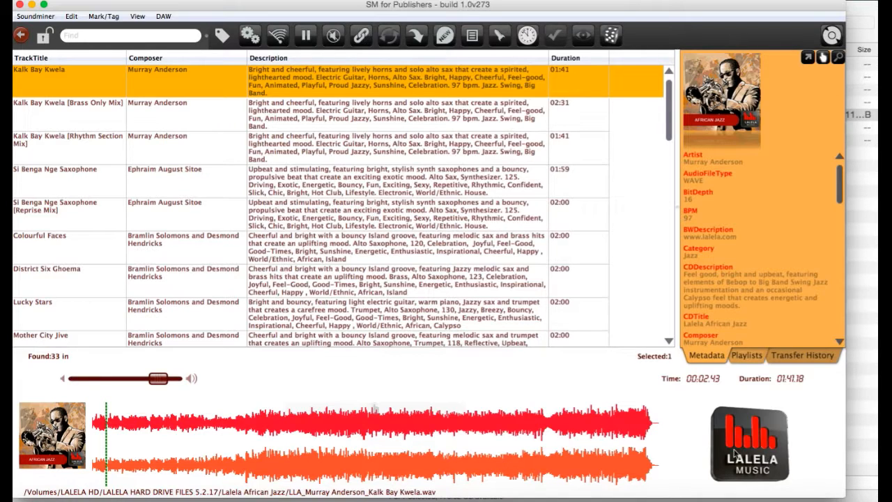
{"action": "mouse_move", "coordinate": [324, 429]}
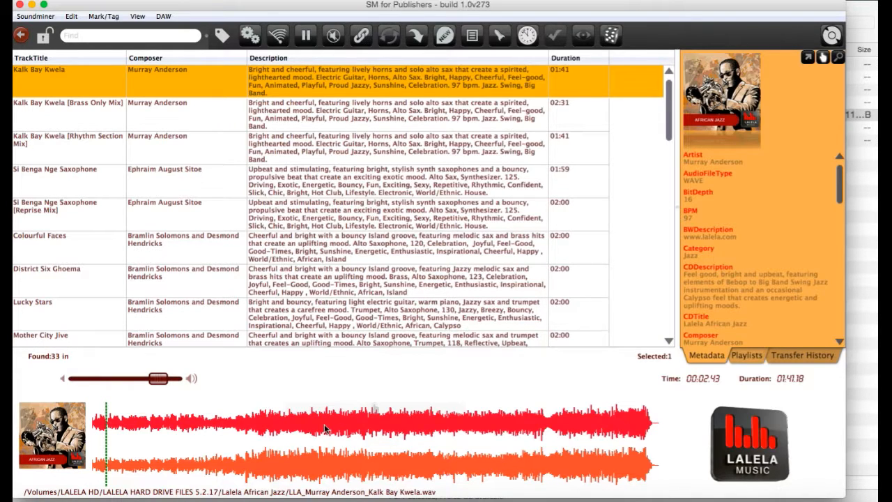
{"action": "left_click", "coordinate": [305, 36]}
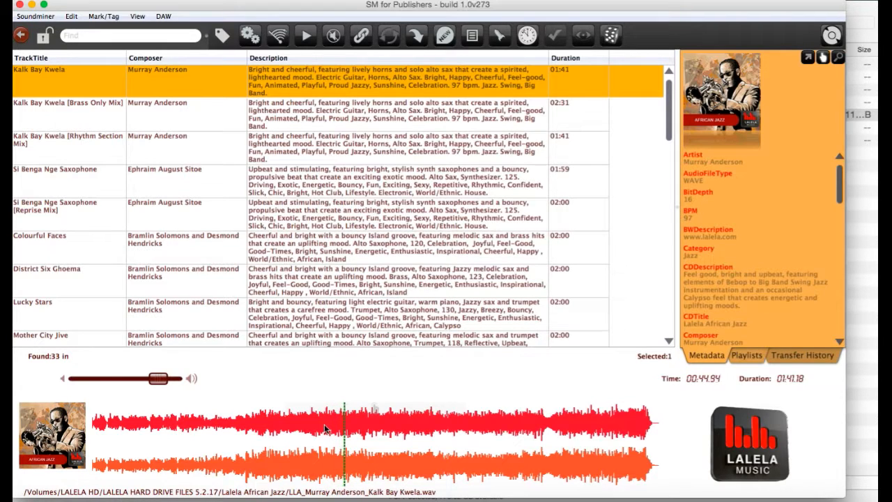
{"action": "left_click", "coordinate": [305, 35]}
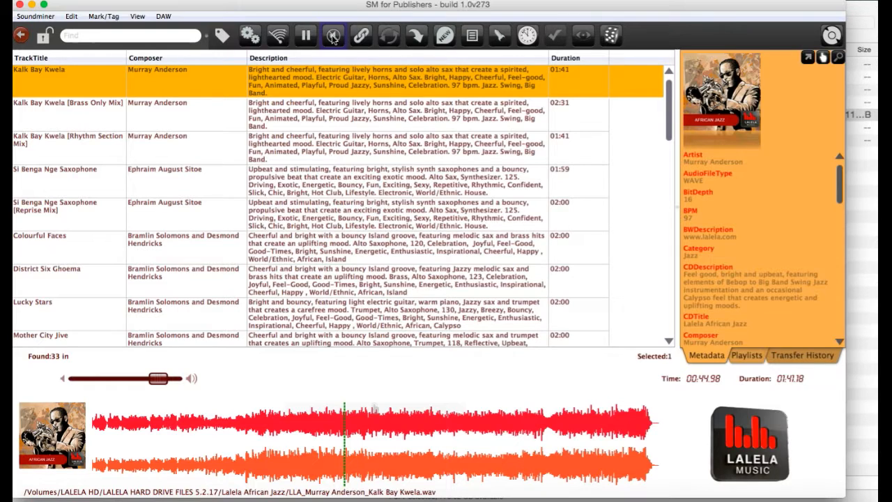
{"action": "left_click", "coordinate": [305, 36]}
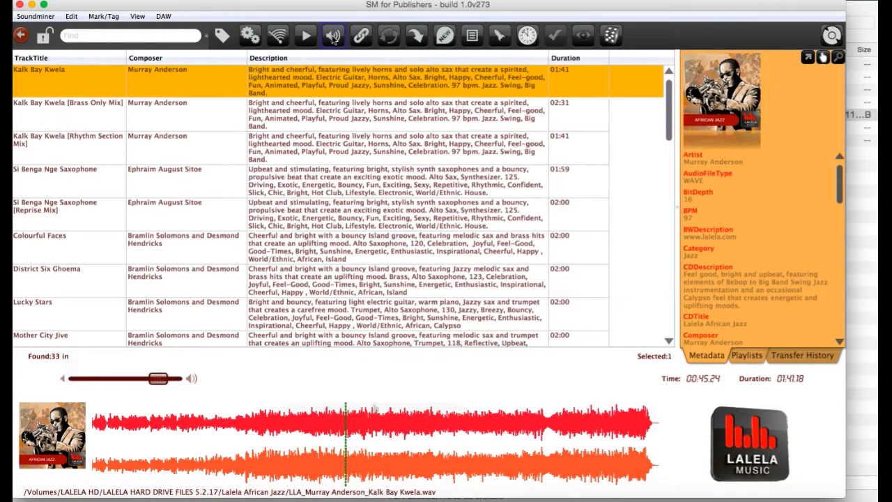
{"action": "left_click", "coordinate": [305, 35]}
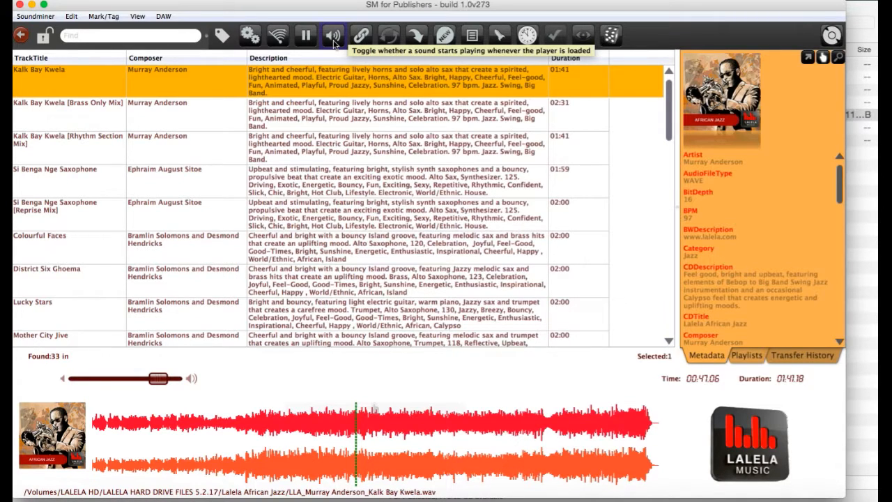
{"action": "left_click", "coordinate": [333, 35]}
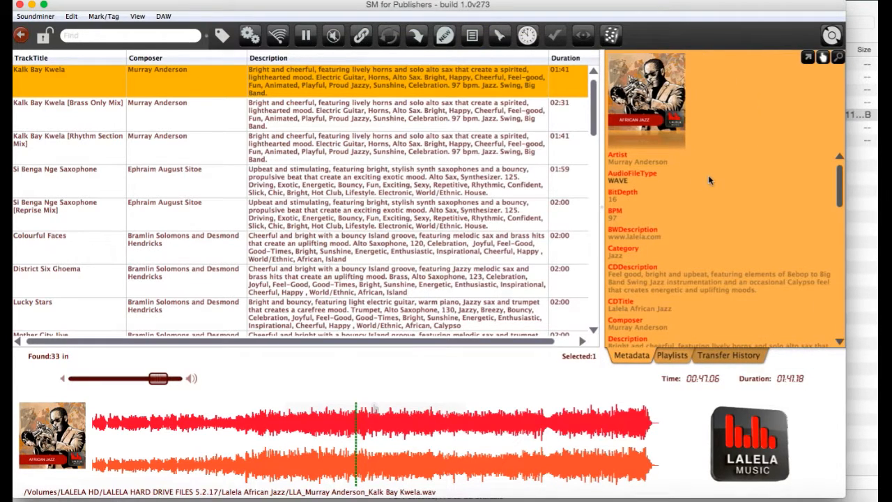
Scroll the widened metadata fields and load Colourful Faces to view its Cape Carnival details.
{"action": "scroll", "scroll_direction": "down", "scroll_amount": 3}
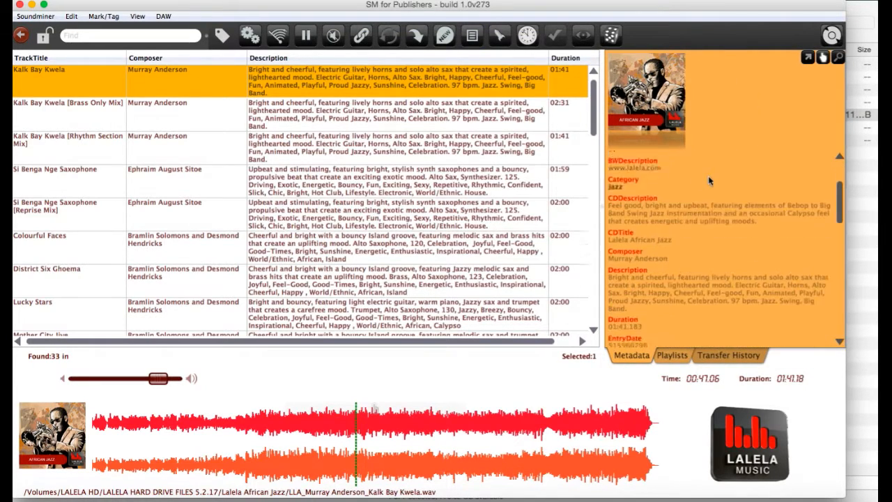
{"action": "scroll", "scroll_direction": "down", "scroll_amount": 3}
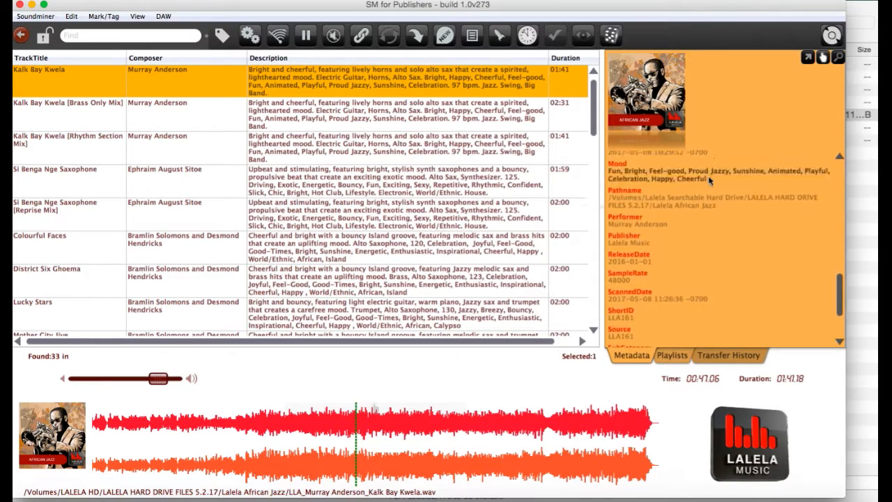
{"action": "left_click", "coordinate": [55, 169]}
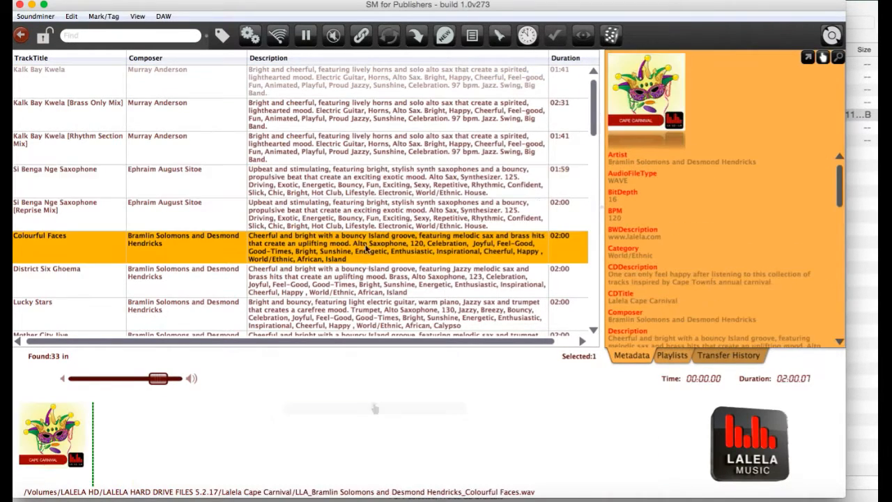
{"action": "left_click", "coordinate": [68, 81]}
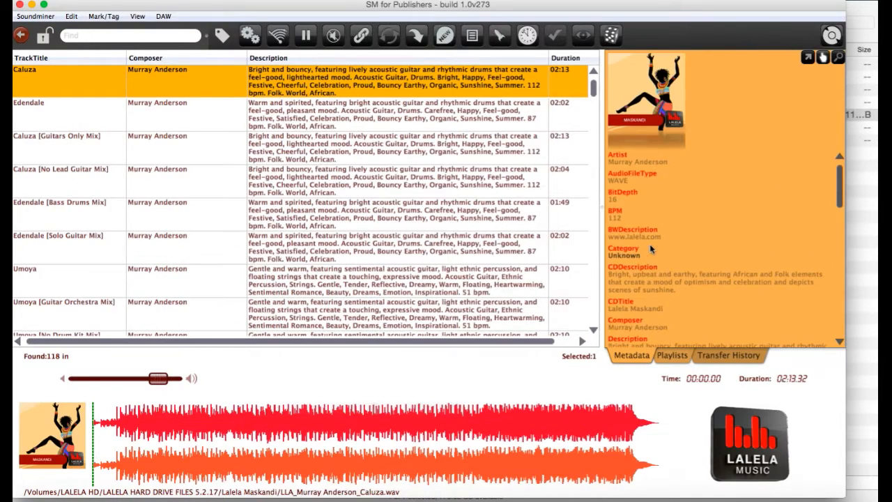
Scroll the 118 results and sort them ascending by TrackTitle.
{"action": "scroll", "scroll_direction": "down", "scroll_amount": 3}
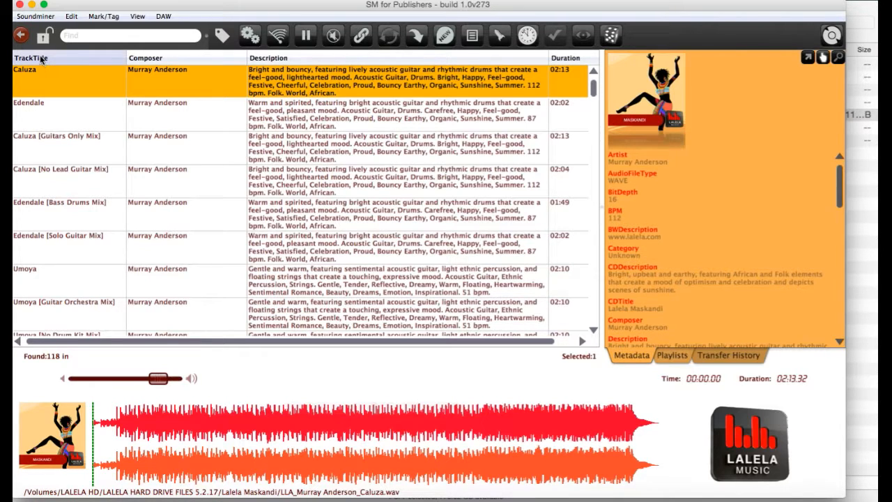
{"action": "left_click", "coordinate": [30, 58]}
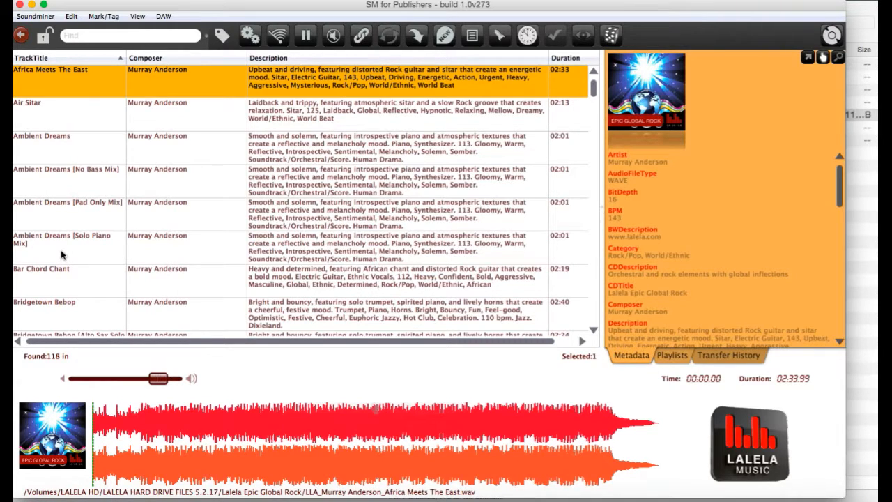
{"action": "mouse_move", "coordinate": [61, 255]}
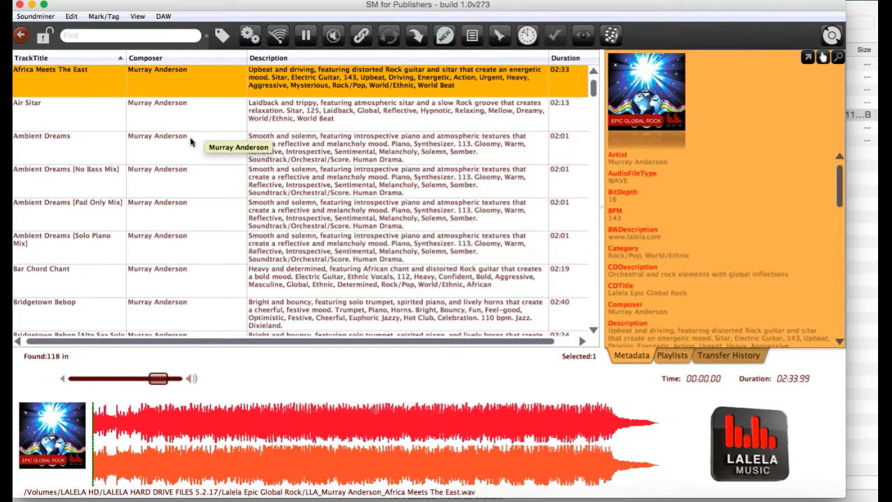
{"action": "mouse_move", "coordinate": [222, 35]}
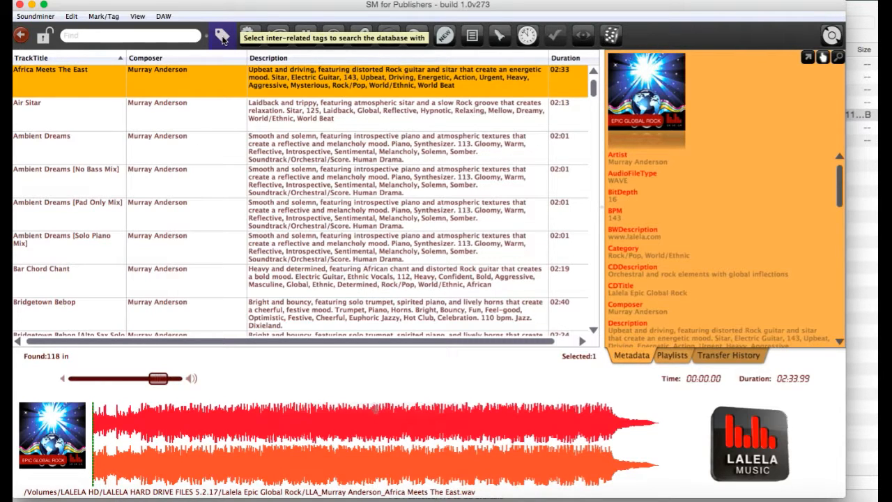
Search 'upbeat piano mariano' and lock it, returning 23 Matt Mariano tracks.
{"action": "left_click", "coordinate": [222, 35]}
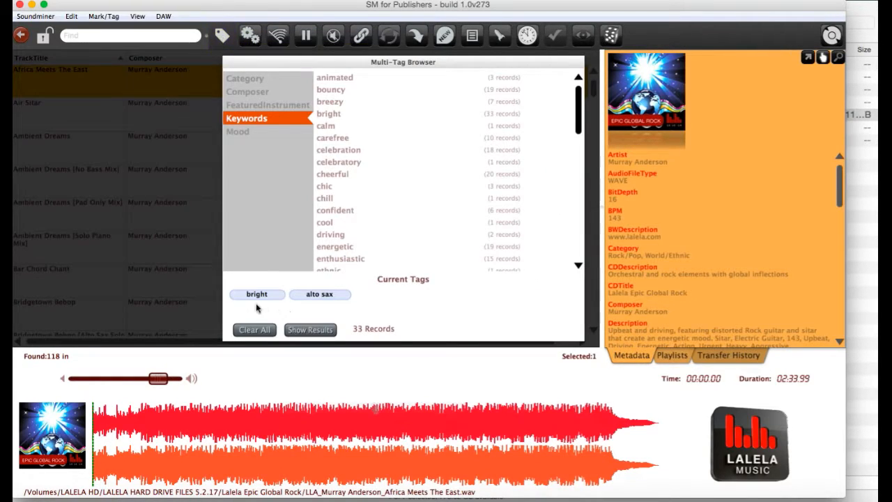
{"action": "mouse_move", "coordinate": [320, 294]}
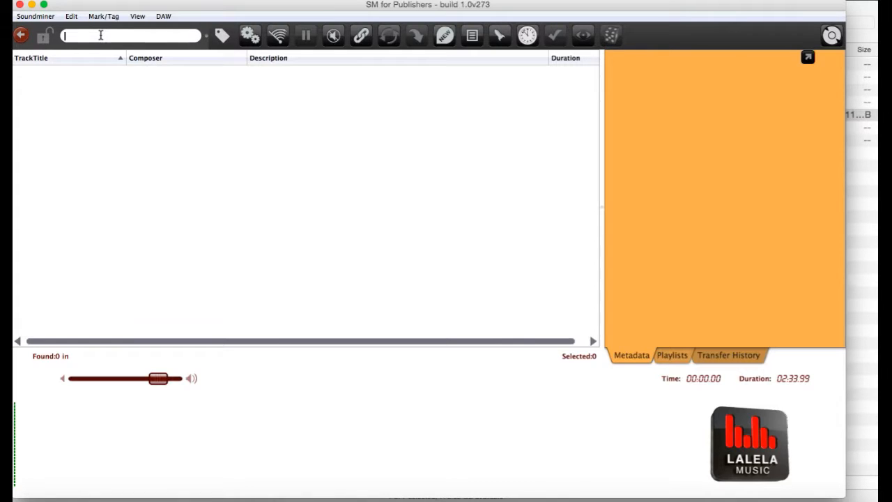
{"action": "type", "text": "upbeat"}
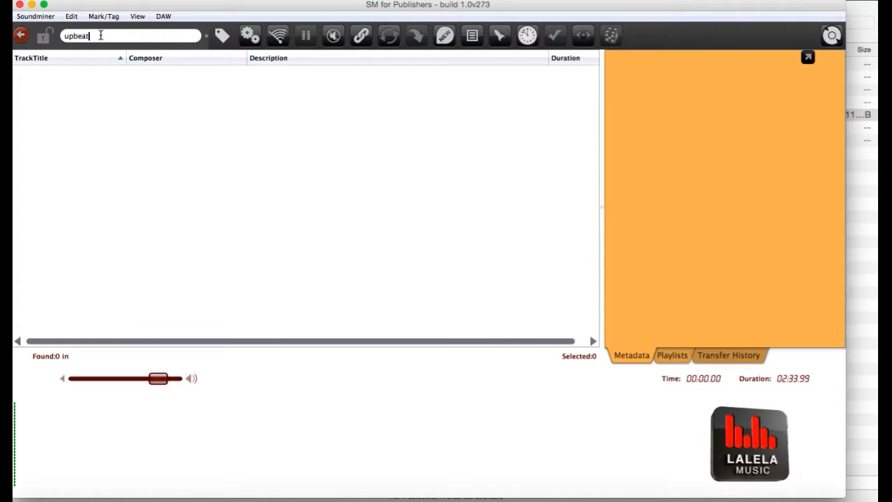
{"action": "type", "text": "piano"}
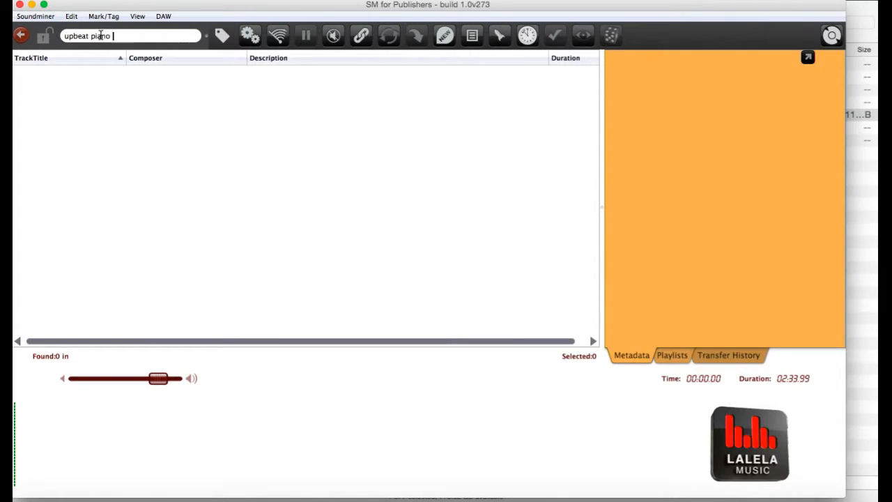
{"action": "type", "text": "mariano"}
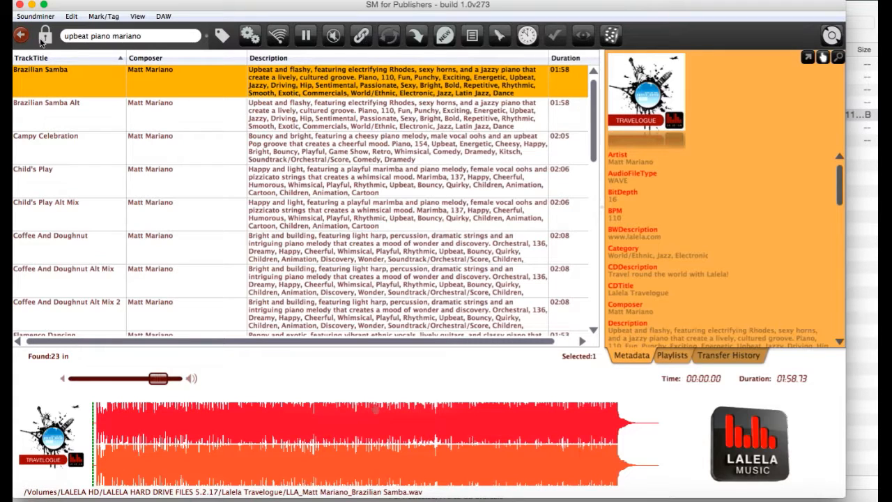
{"action": "left_click", "coordinate": [129, 36]}
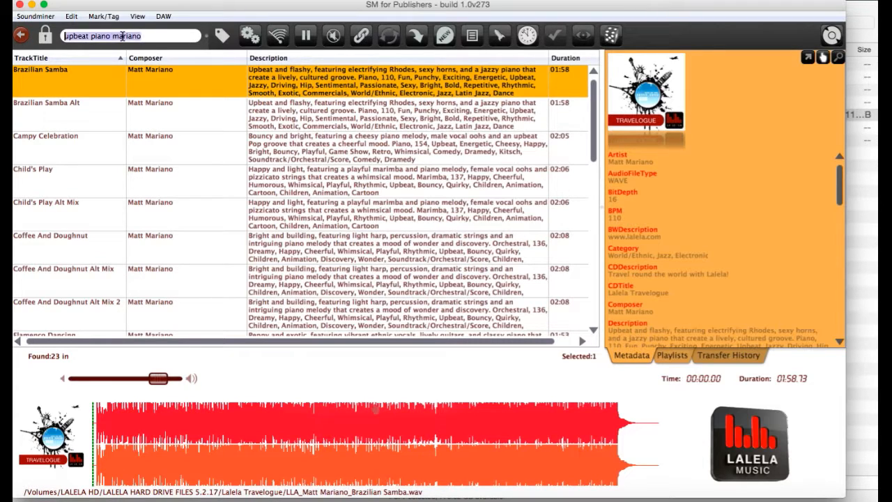
Search 'happy' with the search unlocked, returning 1217 tracks across the library.
{"action": "type", "text": "happy"}
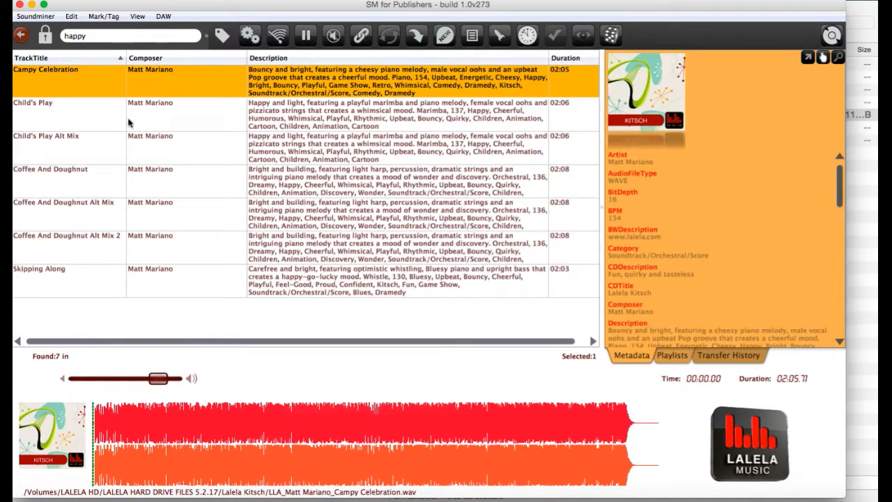
{"action": "mouse_move", "coordinate": [171, 83]}
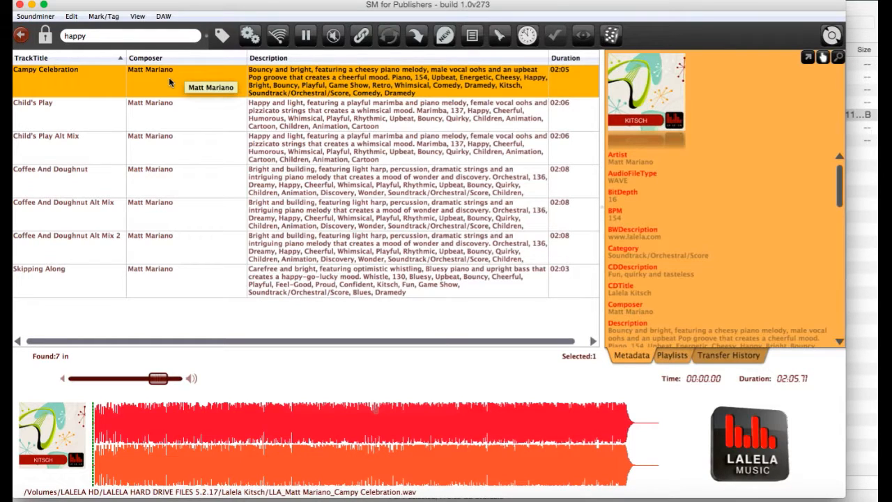
{"action": "mouse_move", "coordinate": [45, 36]}
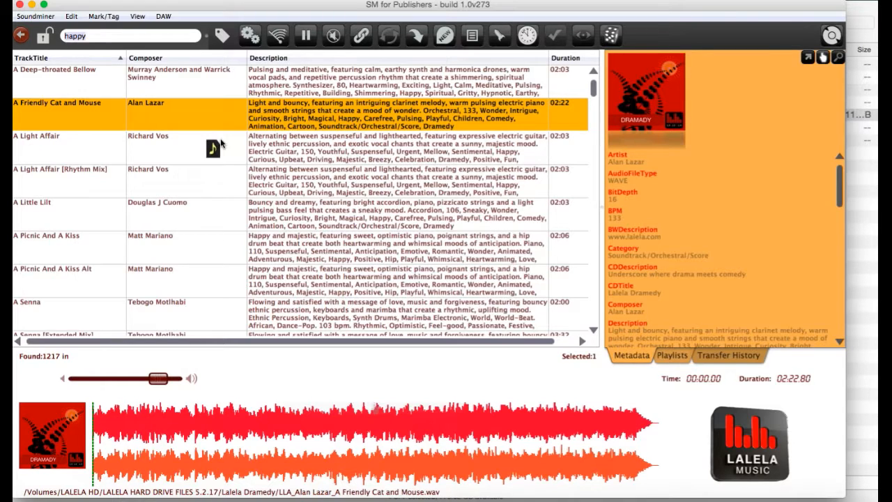
{"action": "mouse_move", "coordinate": [98, 108]}
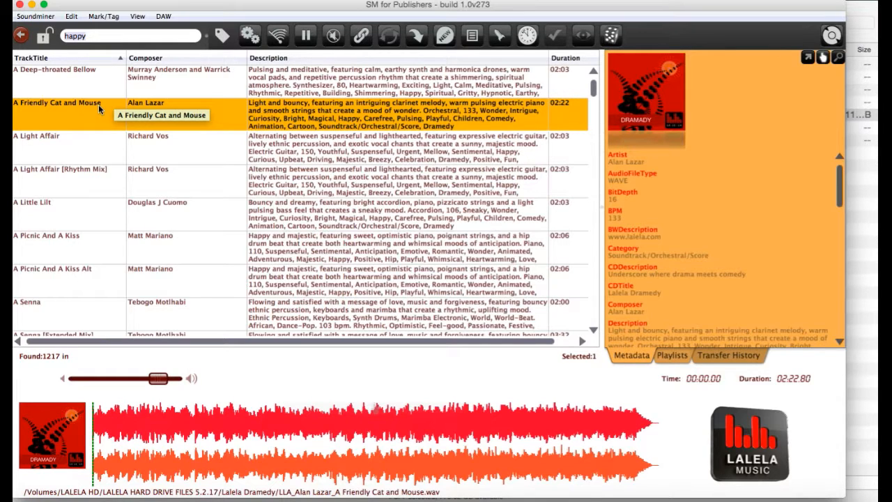
{"action": "left_click", "coordinate": [163, 16]}
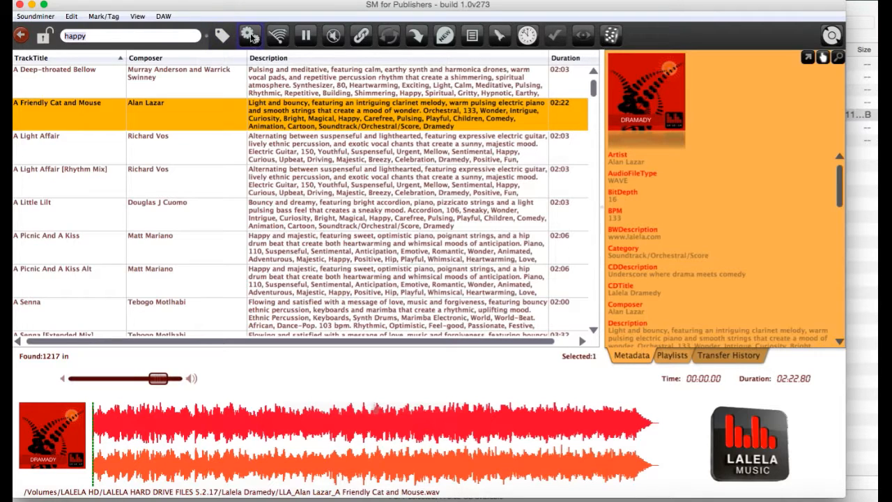
Set the transfer WorkStation to iTunes, with wav at 48000 Hz, 16-bit.
{"action": "left_click", "coordinate": [249, 36]}
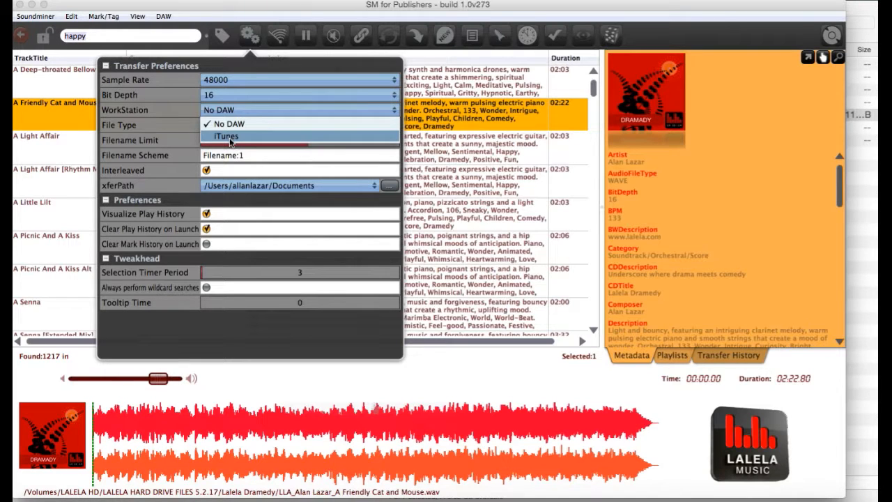
{"action": "left_click", "coordinate": [226, 136]}
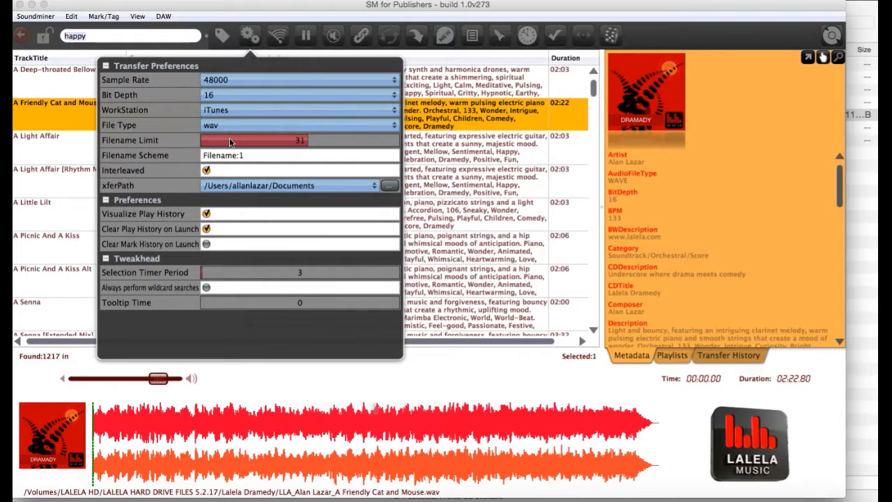
{"action": "mouse_move", "coordinate": [597, 204]}
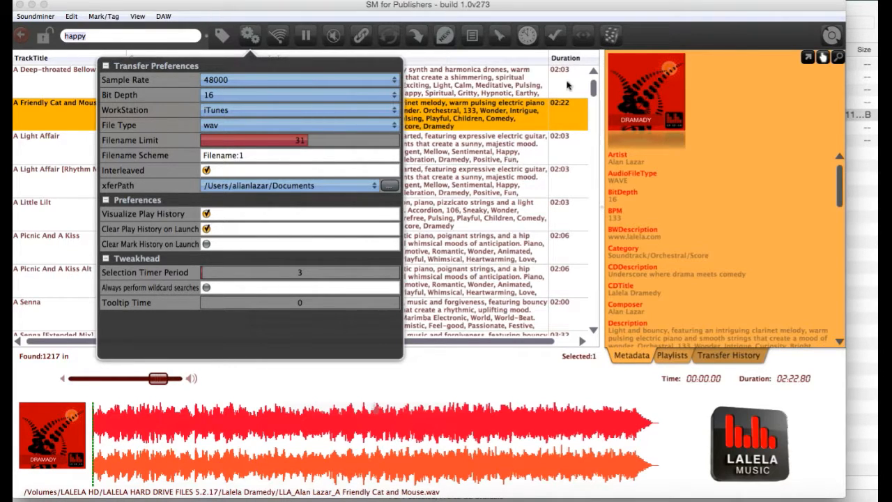
{"action": "mouse_move", "coordinate": [519, 63]}
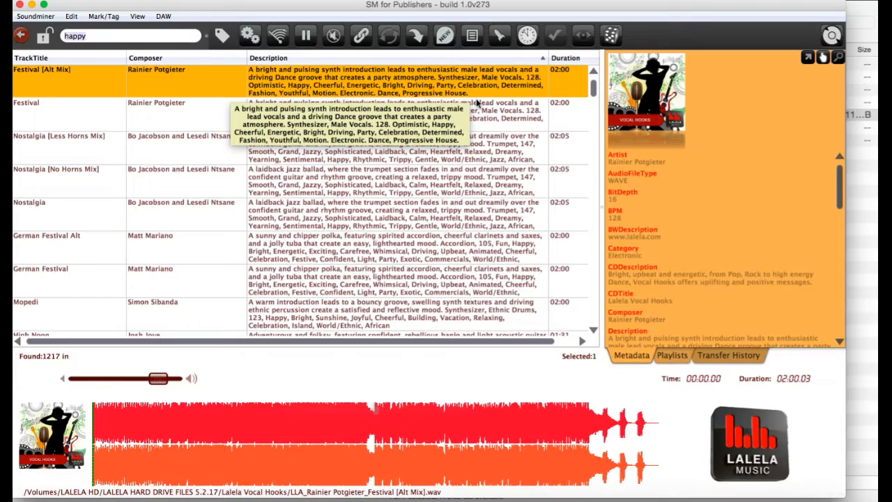
In the Playlists panel, add Nostalgia and Festival, then select Festival in the playlist.
{"action": "left_click", "coordinate": [671, 355]}
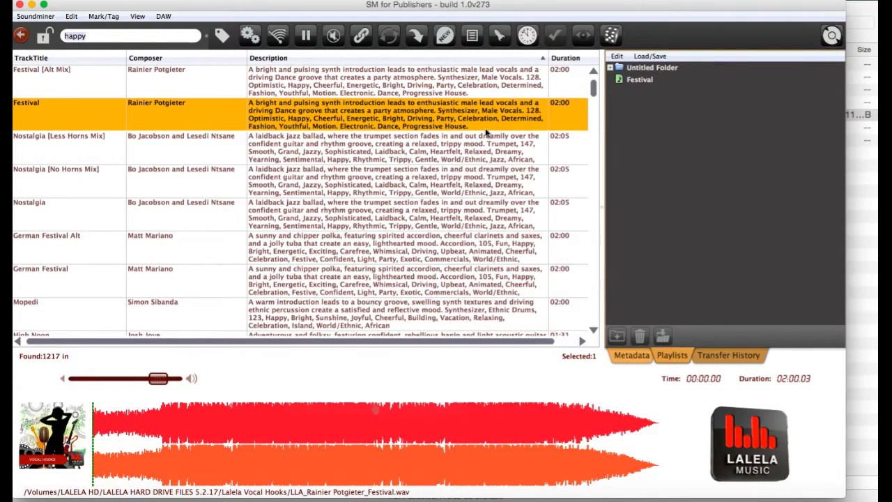
{"action": "left_click", "coordinate": [29, 202]}
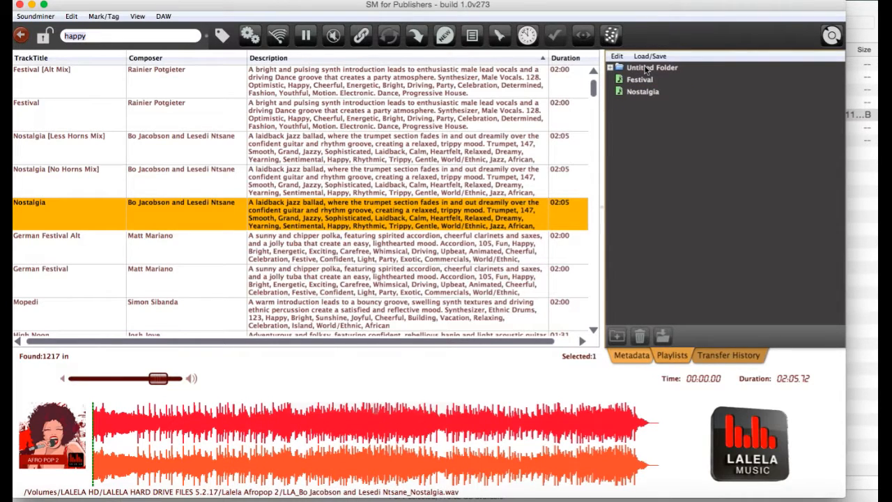
{"action": "left_click", "coordinate": [639, 79]}
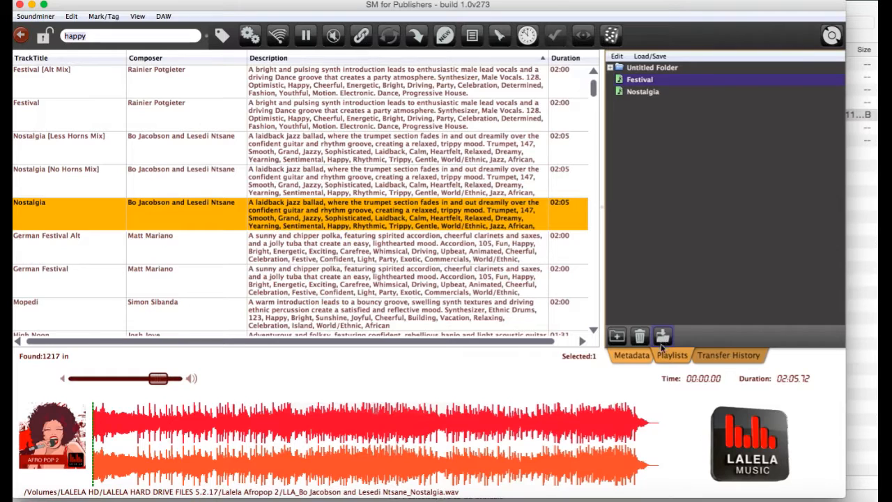
{"action": "left_click", "coordinate": [663, 337]}
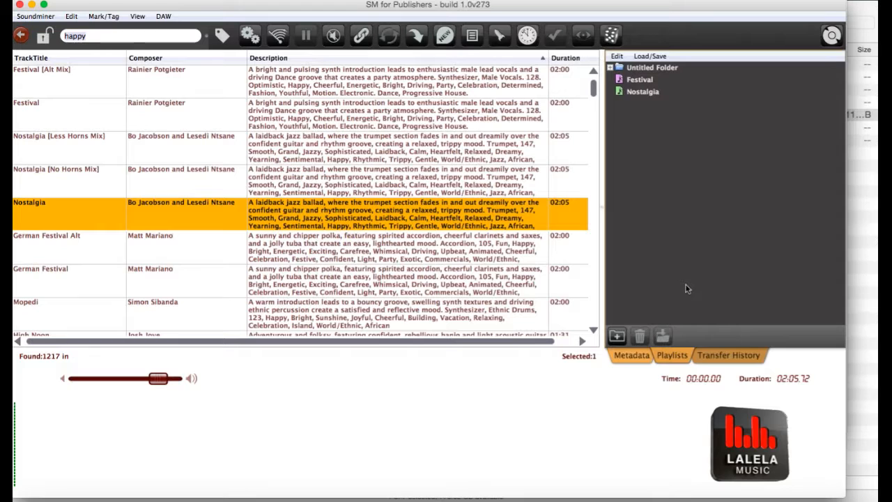
Show the recently played file Kalk Bay Kwela and glance at the View menu options.
{"action": "left_click", "coordinate": [528, 35]}
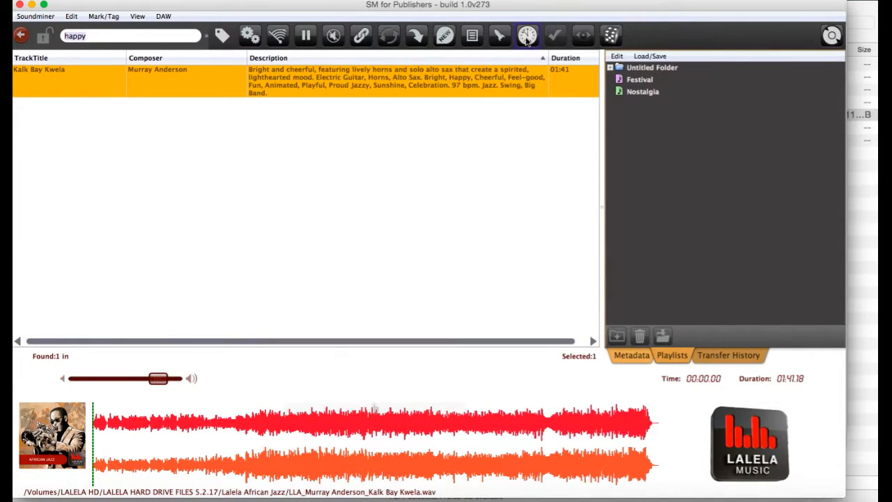
{"action": "mouse_move", "coordinate": [527, 36]}
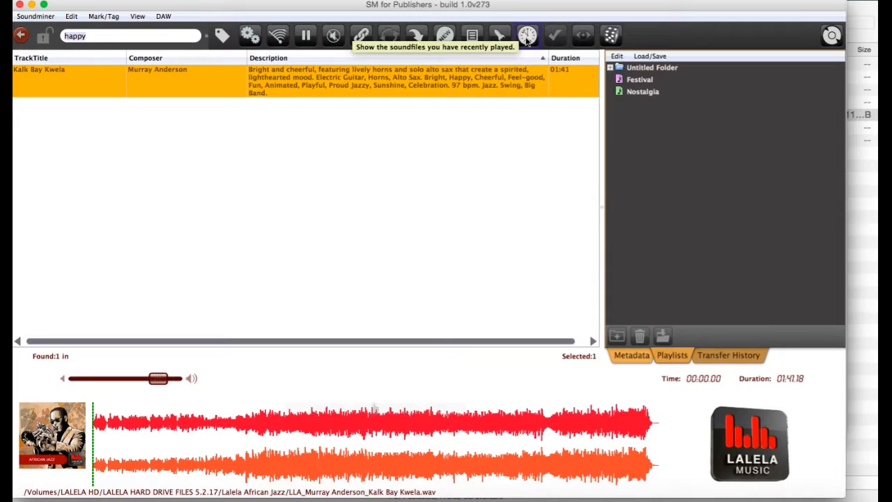
{"action": "mouse_move", "coordinate": [432, 142]}
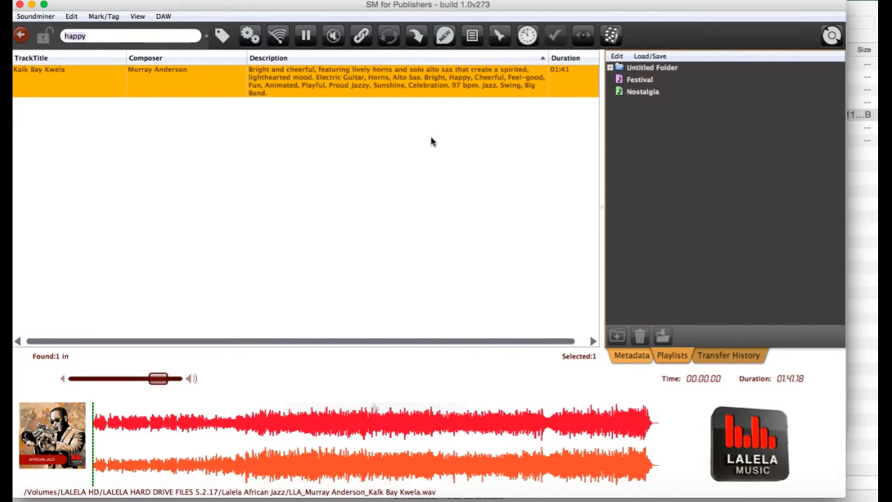
{"action": "mouse_move", "coordinate": [334, 103]}
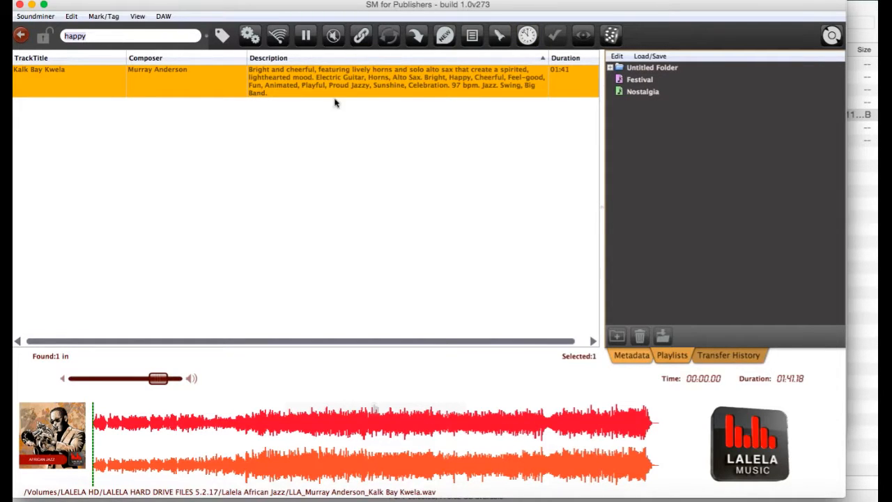
{"action": "left_click", "coordinate": [138, 16]}
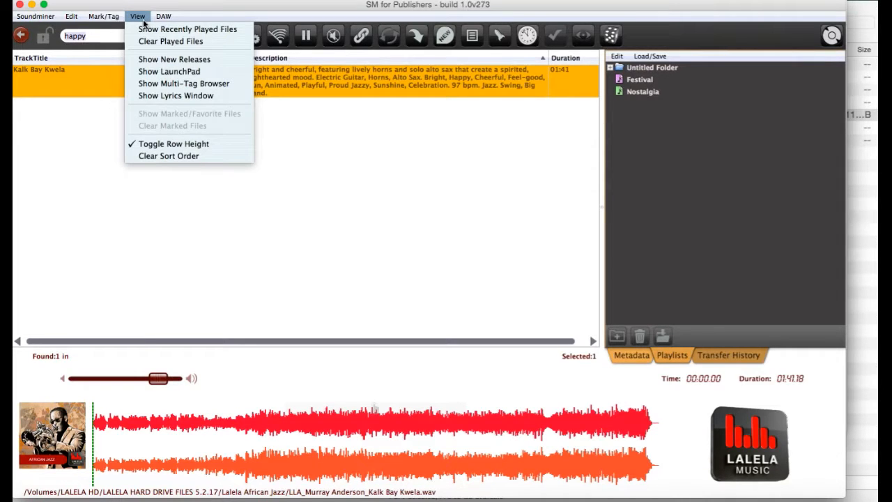
{"action": "mouse_move", "coordinate": [169, 71]}
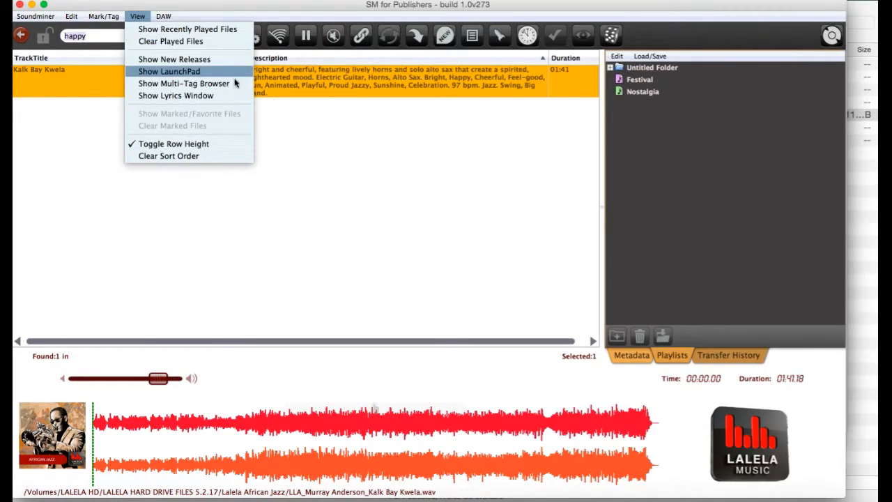
{"action": "left_click", "coordinate": [104, 16]}
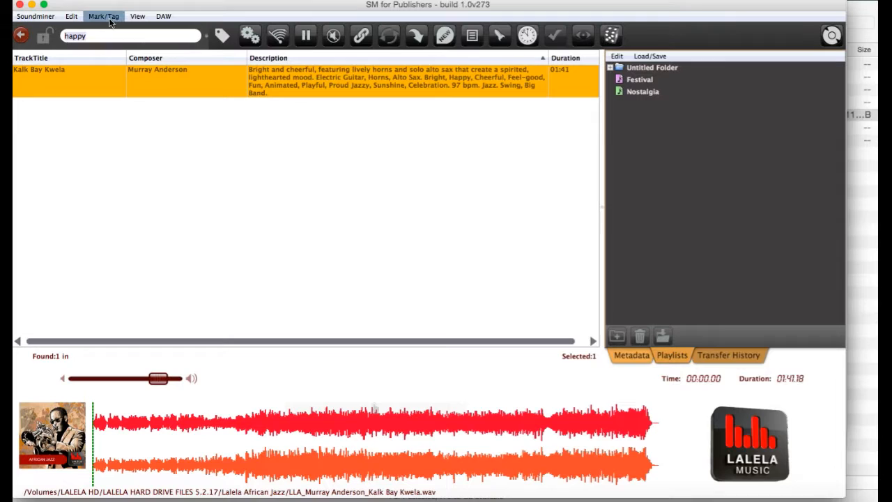
Mark Kalk Bay Kwela via the Mark/Tag menu and filter the results to marked files.
{"action": "left_click", "coordinate": [103, 16]}
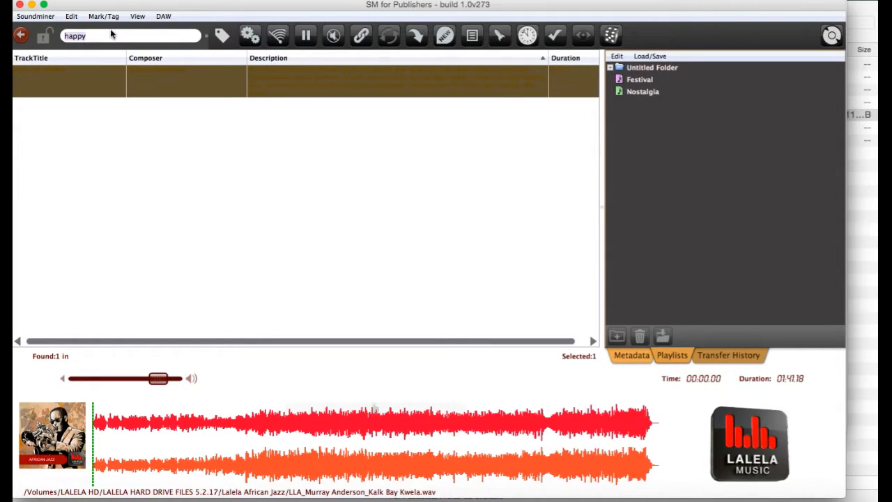
{"action": "left_click", "coordinate": [555, 36]}
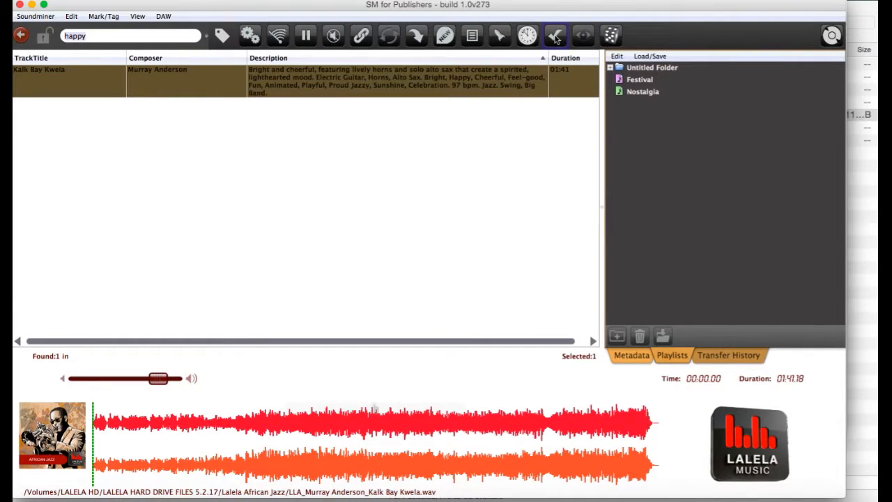
{"action": "left_click", "coordinate": [556, 35]}
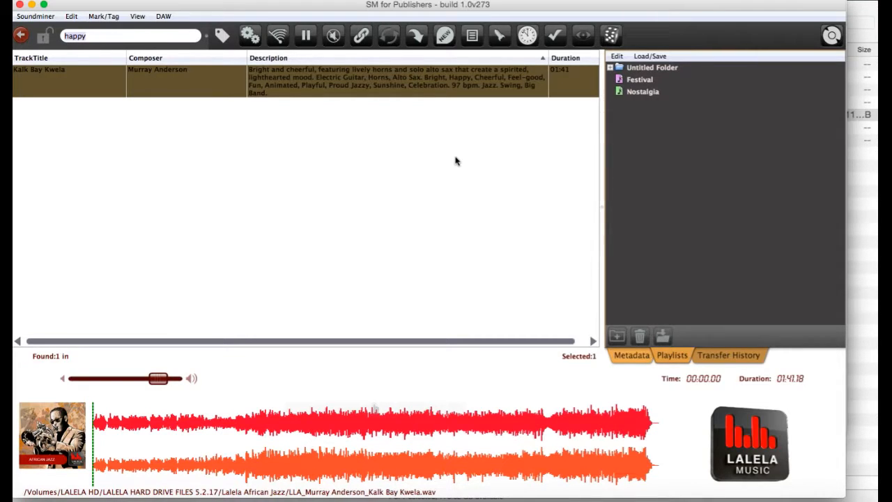
{"action": "left_click", "coordinate": [499, 36]}
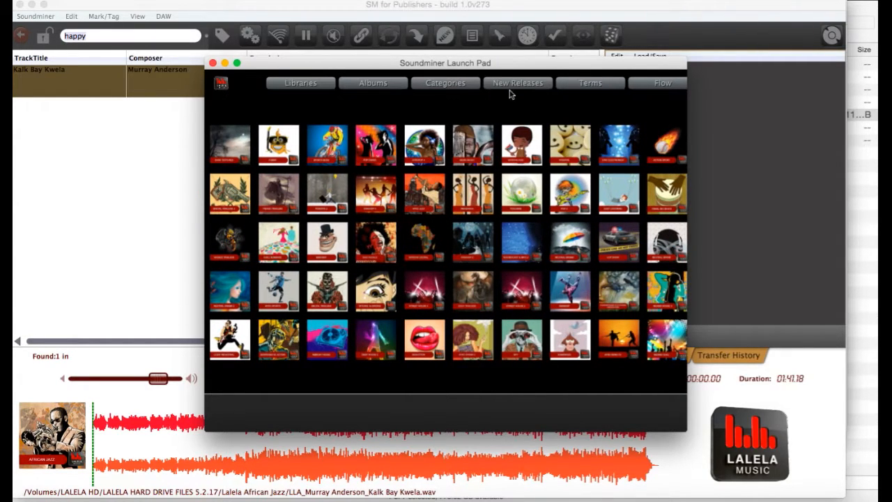
{"action": "left_click", "coordinate": [517, 83]}
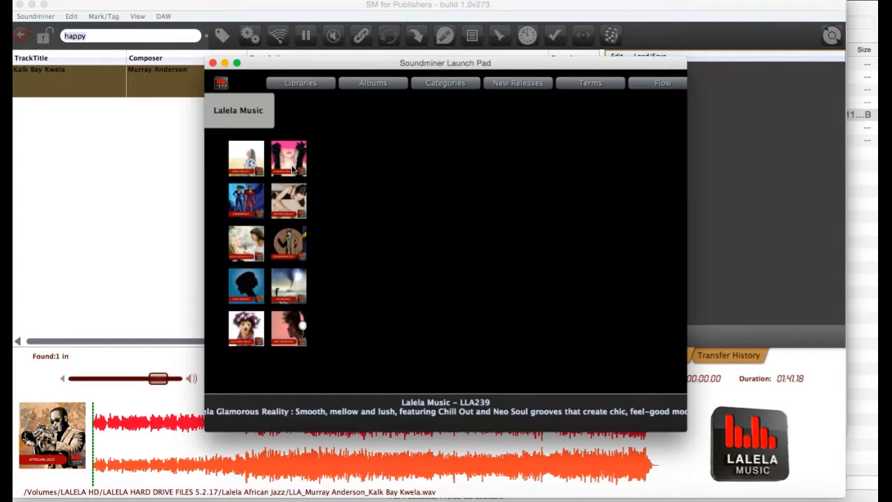
{"action": "left_click", "coordinate": [661, 83]}
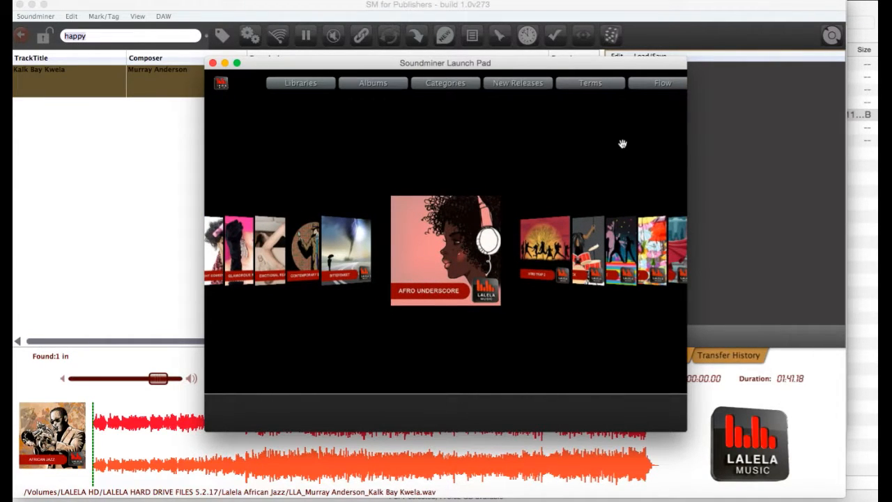
{"action": "mouse_move", "coordinate": [340, 114]}
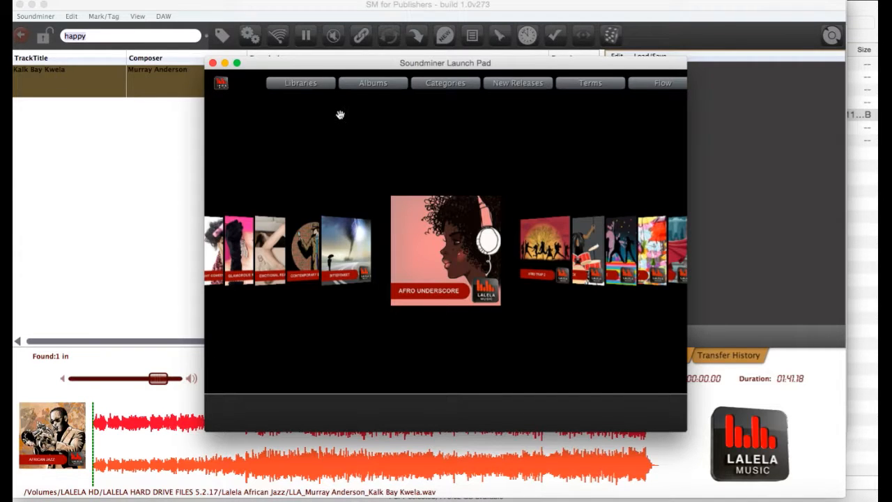
{"action": "left_click", "coordinate": [213, 63]}
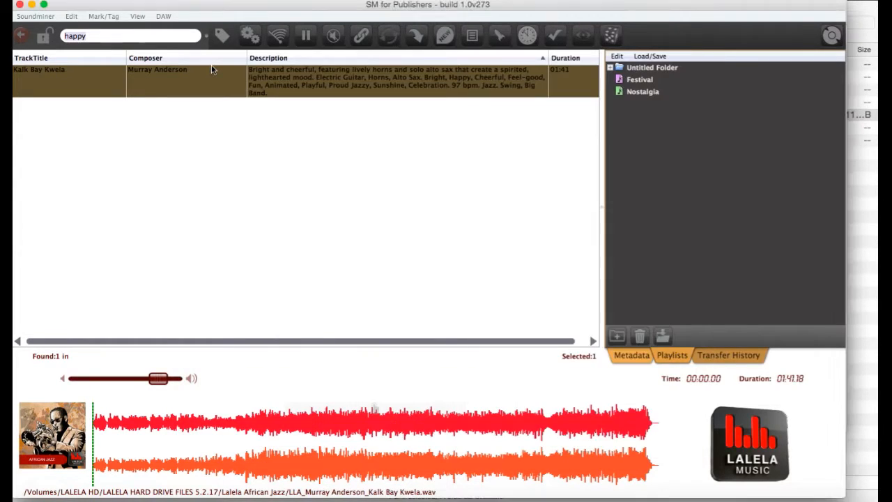